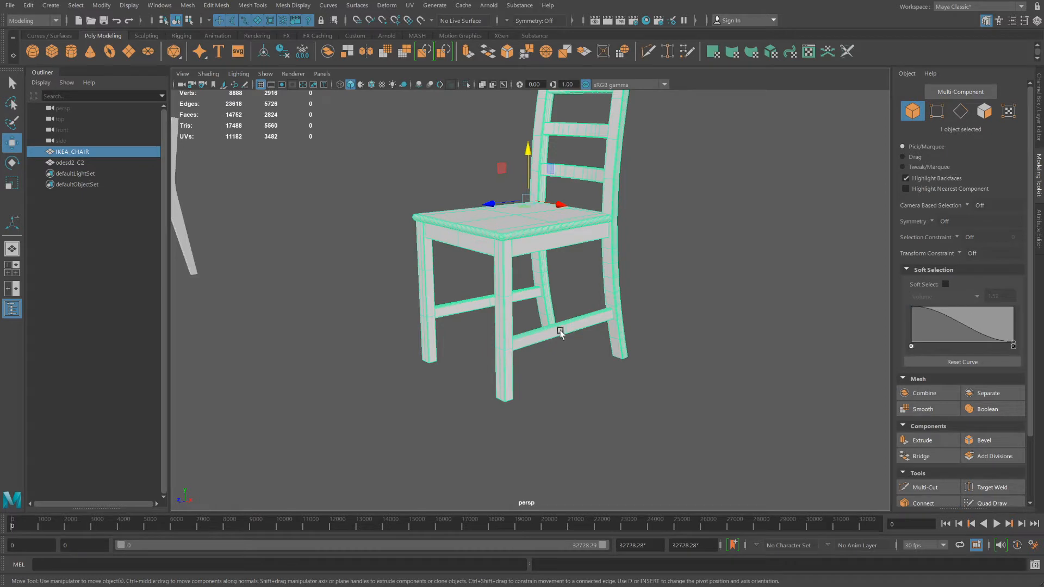
{"action": "mouse_move", "coordinate": [560, 346]}
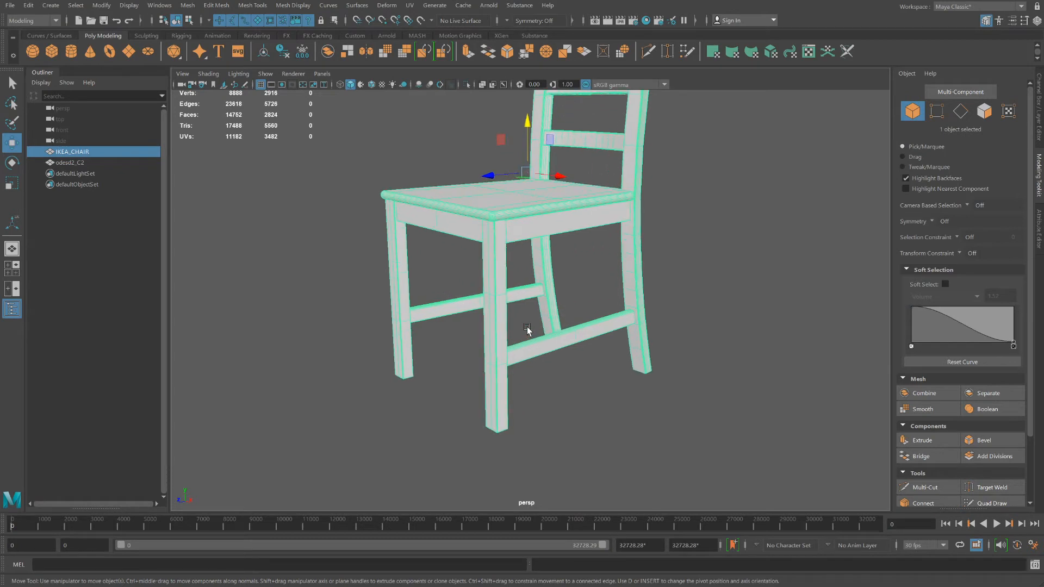
- Inspect the armchair reference's legs and frame, then zoom out to show the whole scene
{"action": "left_click_drag", "start_coordinate": [526, 331], "coordinate": [469, 262]}
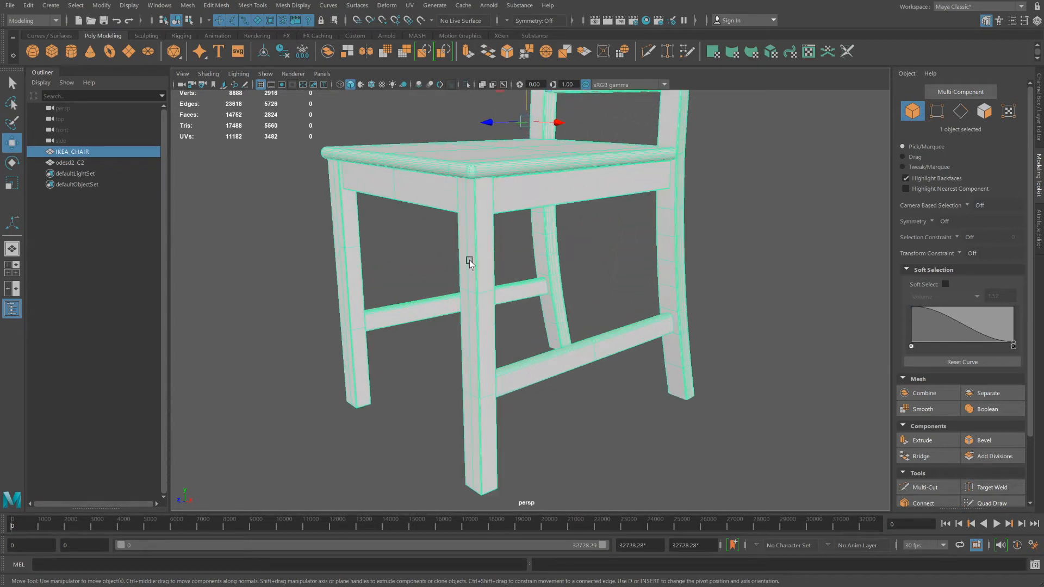
{"action": "mouse_move", "coordinate": [506, 383]}
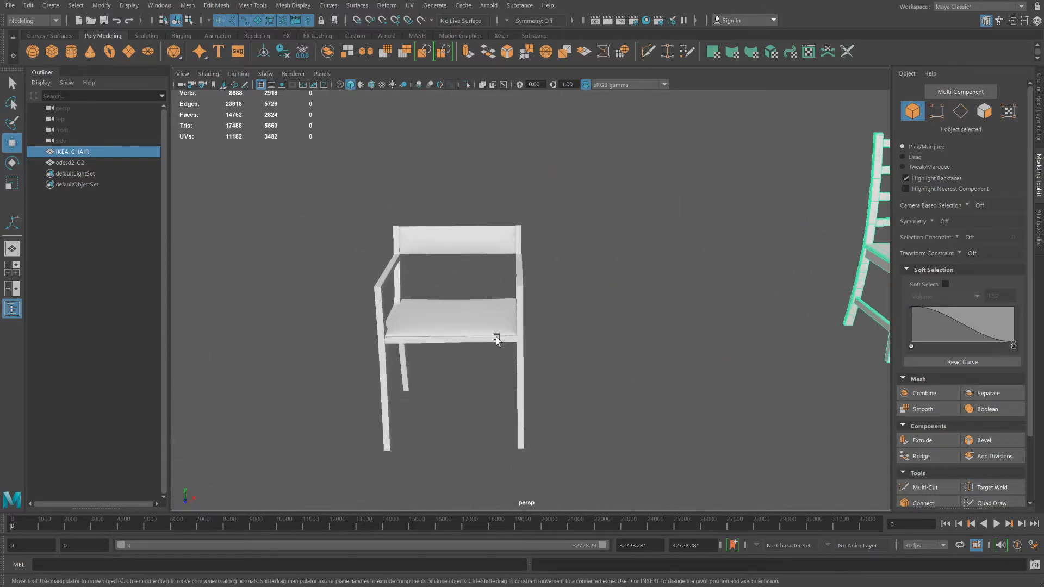
{"action": "left_click", "coordinate": [68, 162]}
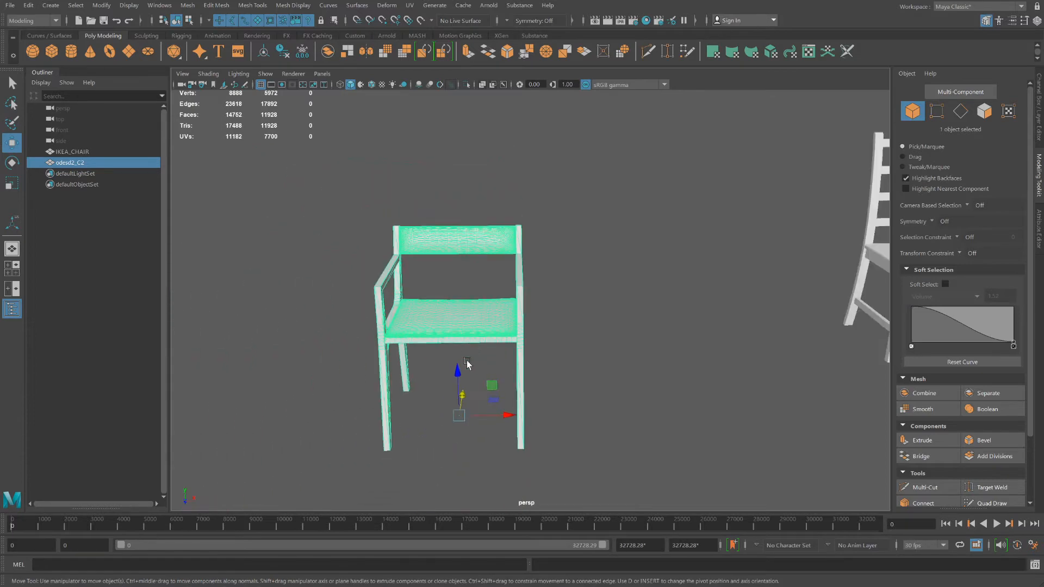
{"action": "left_click_drag", "start_coordinate": [466, 364], "coordinate": [546, 352]}
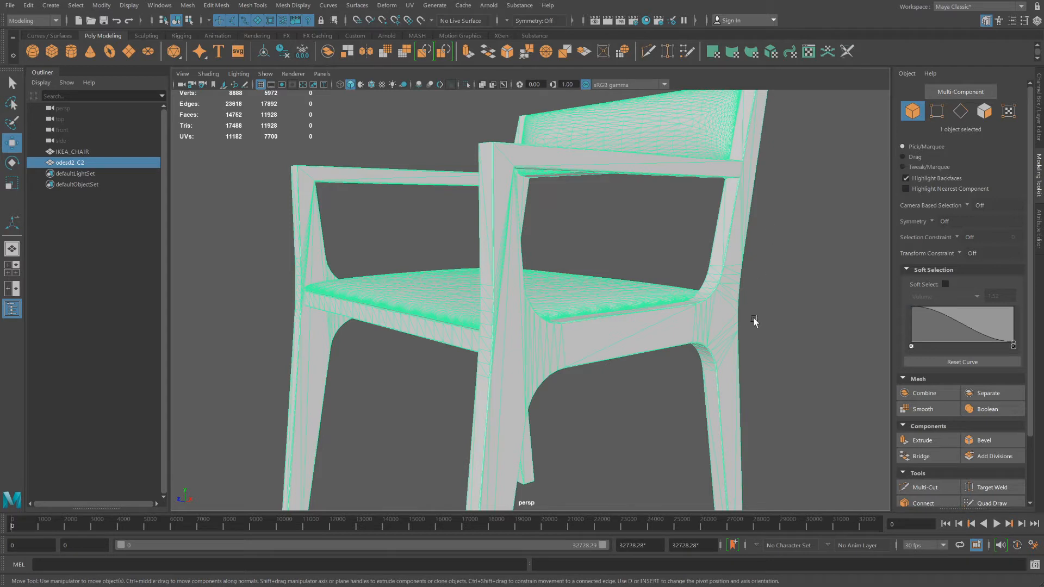
{"action": "mouse_move", "coordinate": [698, 336]}
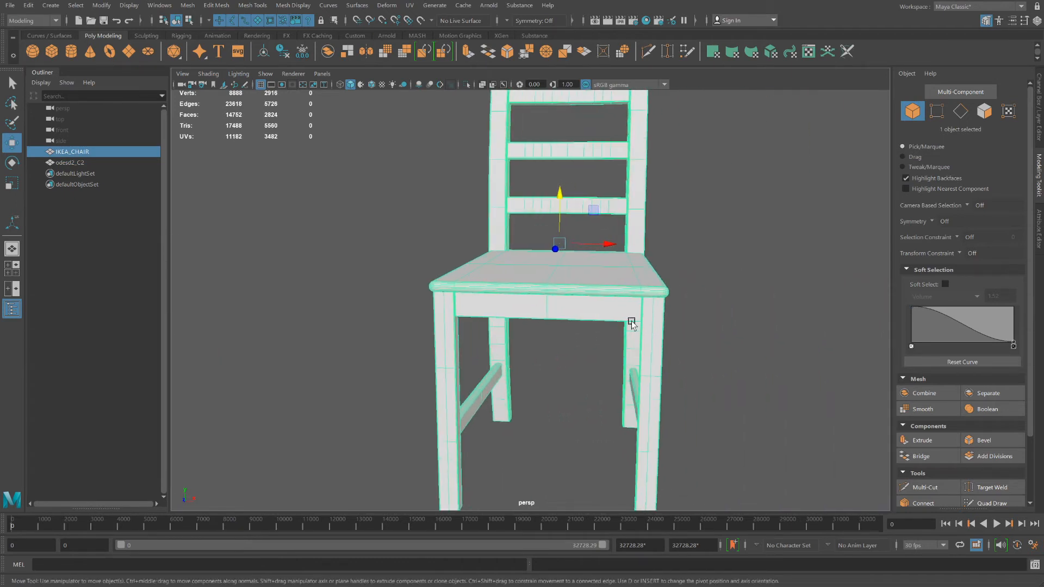
{"action": "scroll", "scroll_direction": "down", "scroll_amount": 3}
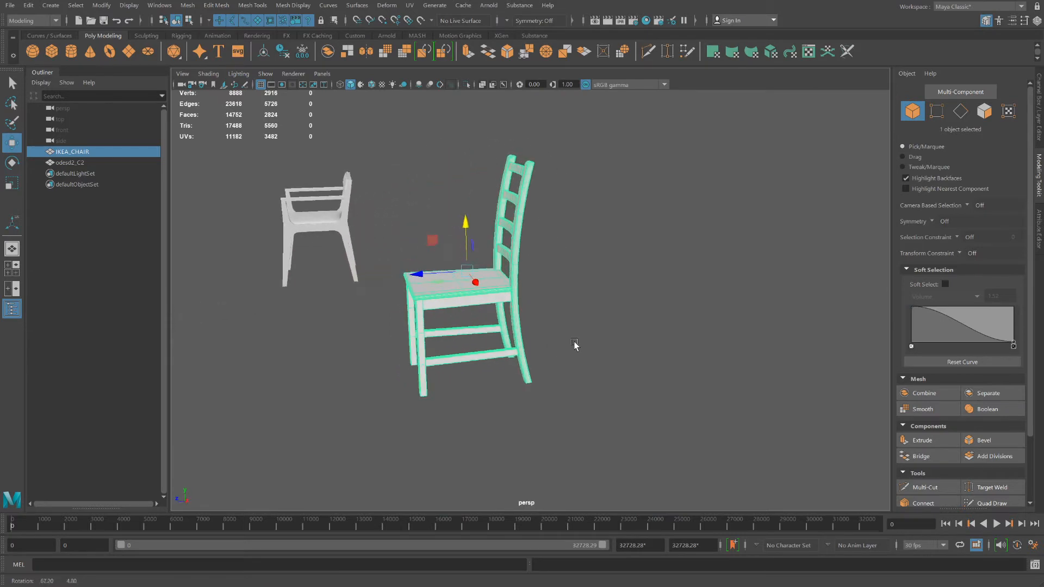
{"action": "left_click_drag", "start_coordinate": [575, 346], "coordinate": [607, 412]}
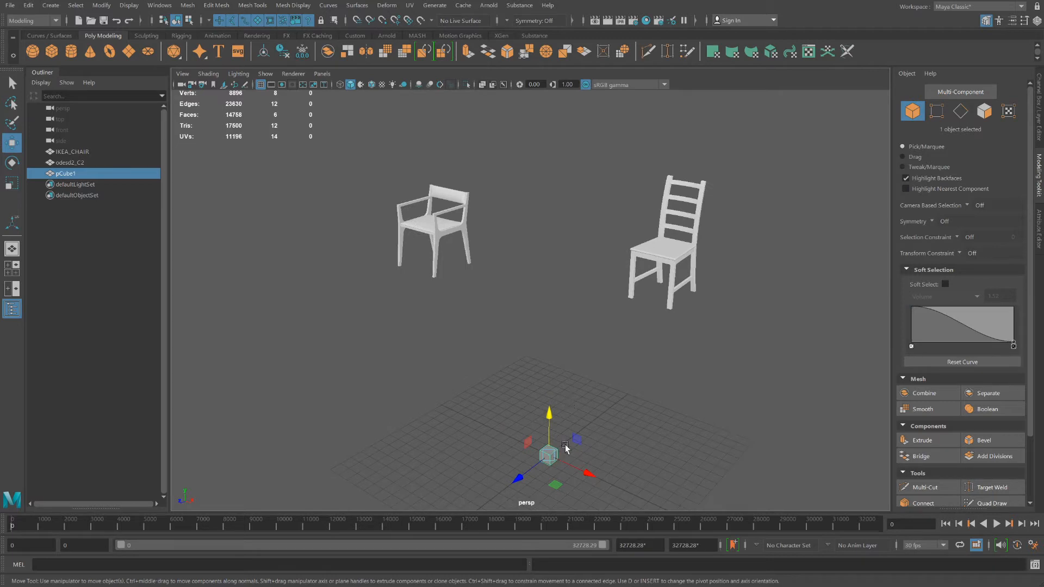
- Select pCube1's top face and drag it far upward into a tall thin post
{"action": "right_click", "coordinate": [548, 452]}
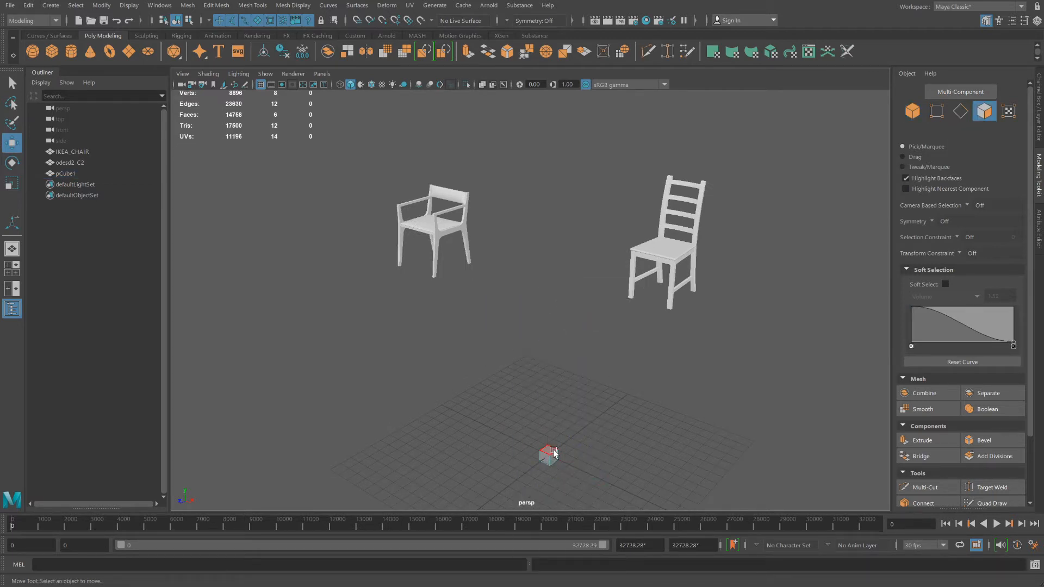
{"action": "left_click", "coordinate": [549, 453]}
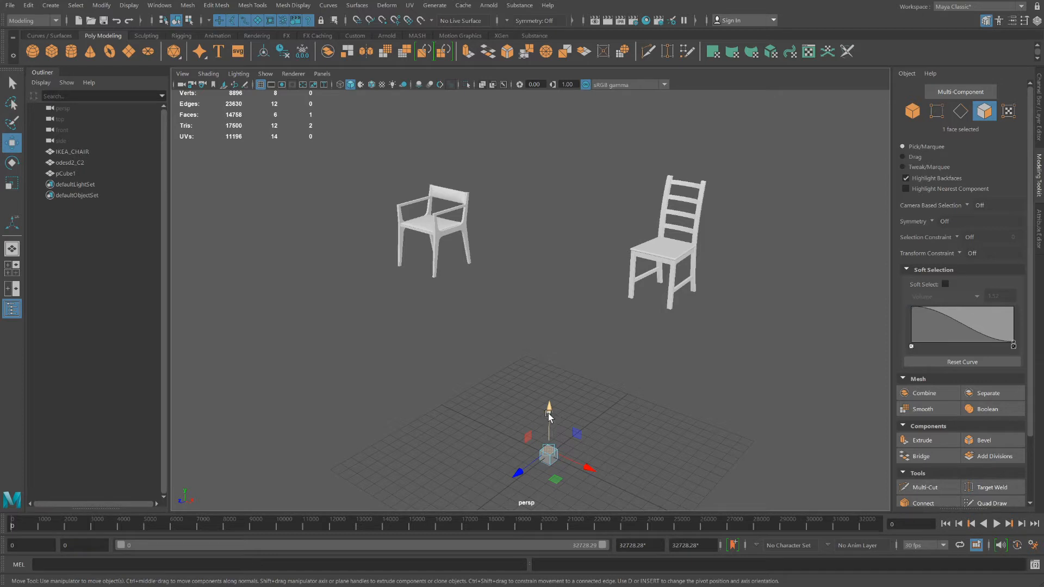
{"action": "left_click_drag", "start_coordinate": [548, 407], "coordinate": [550, 396]}
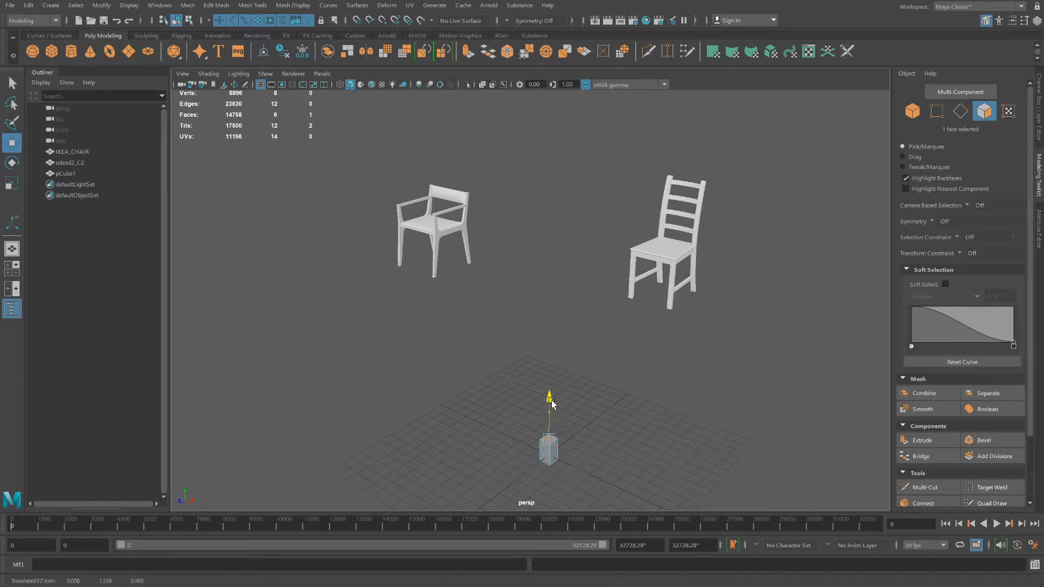
{"action": "left_click_drag", "start_coordinate": [550, 396], "coordinate": [551, 143]}
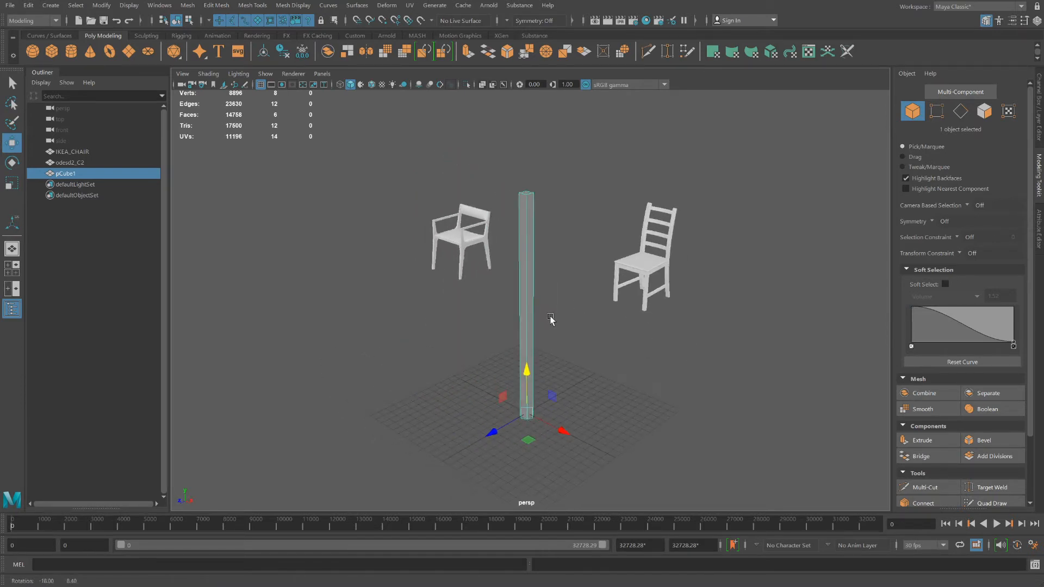
- Orbit around the post, add horizontal edge loops along its height, and enter vertex mode
{"action": "left_click_drag", "start_coordinate": [551, 321], "coordinate": [402, 224]}
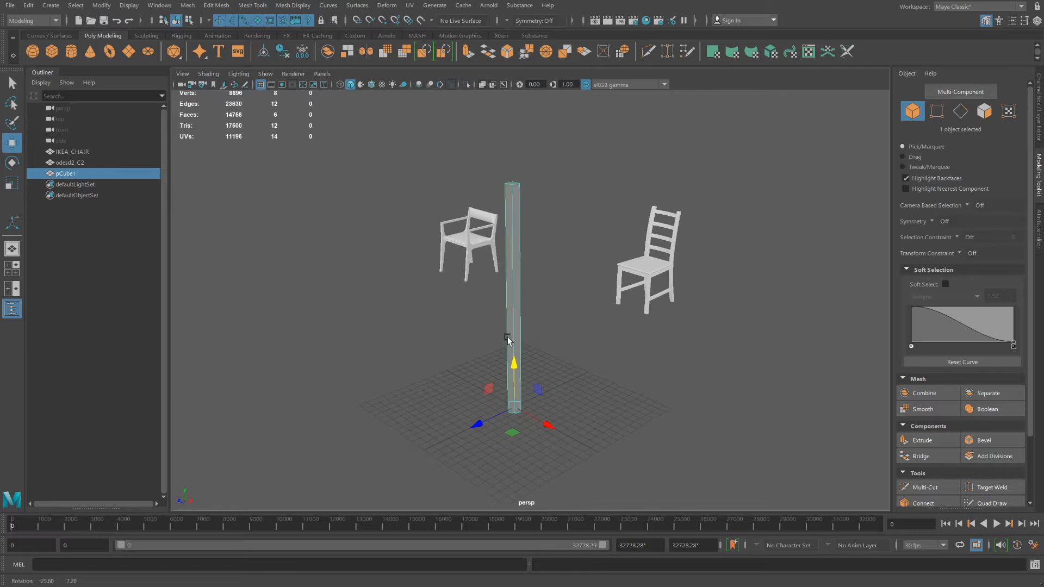
{"action": "left_click_drag", "start_coordinate": [509, 342], "coordinate": [572, 356]}
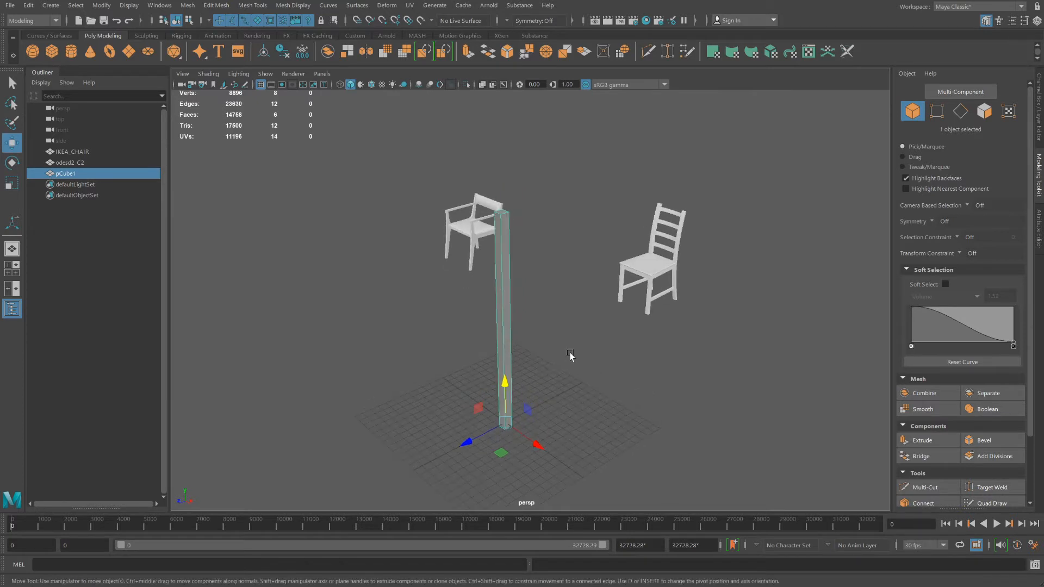
{"action": "mouse_move", "coordinate": [568, 425]}
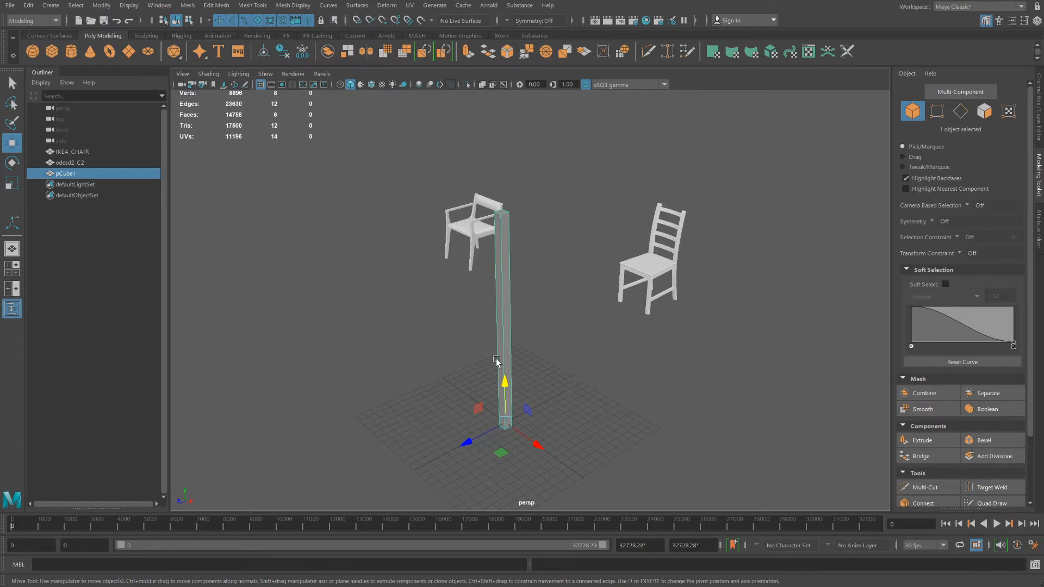
{"action": "mouse_move", "coordinate": [484, 336]}
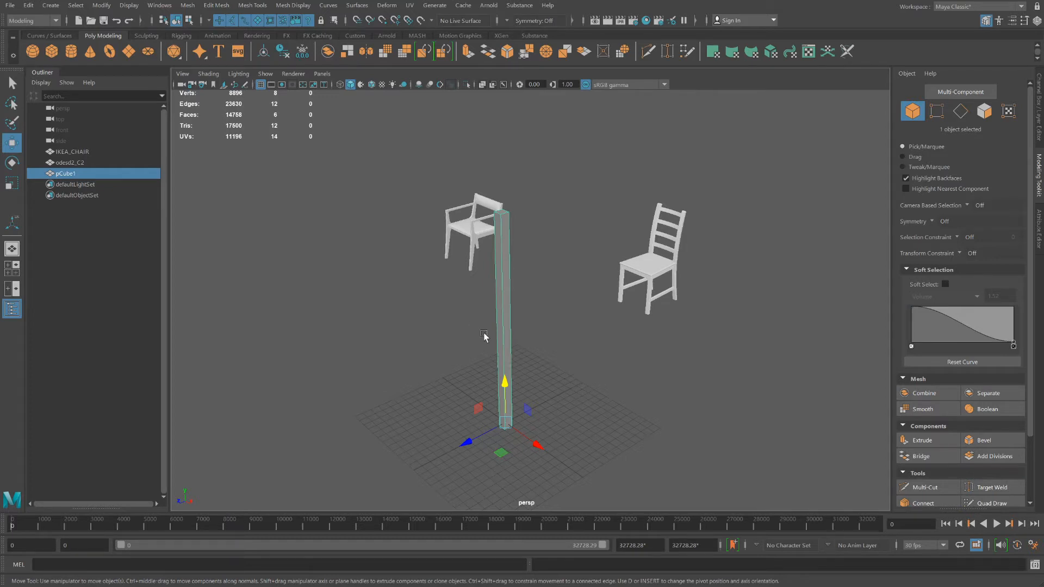
{"action": "mouse_move", "coordinate": [521, 347]}
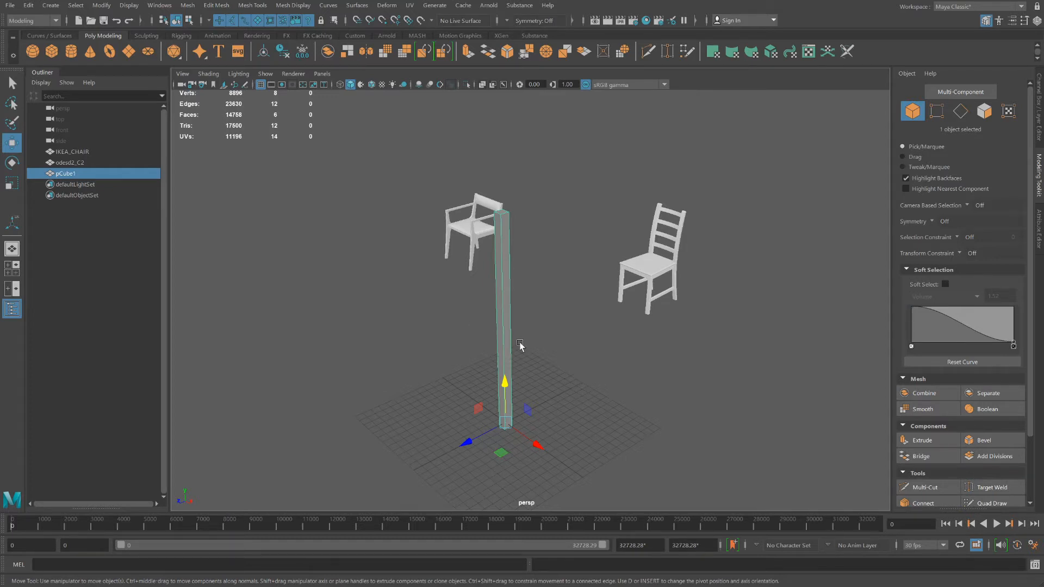
{"action": "mouse_move", "coordinate": [504, 334]}
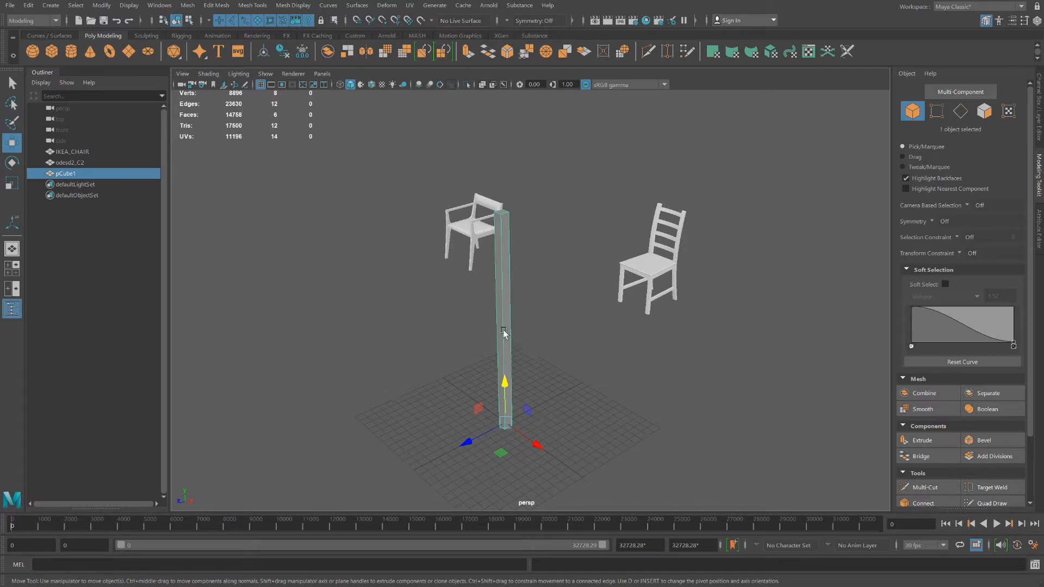
{"action": "mouse_move", "coordinate": [540, 354]}
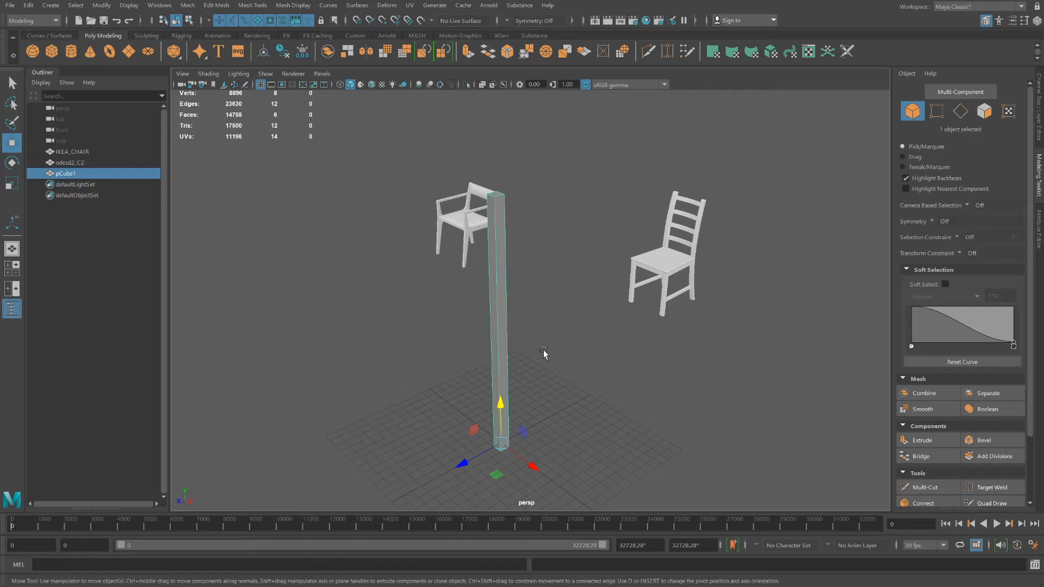
{"action": "left_click", "coordinate": [926, 486]}
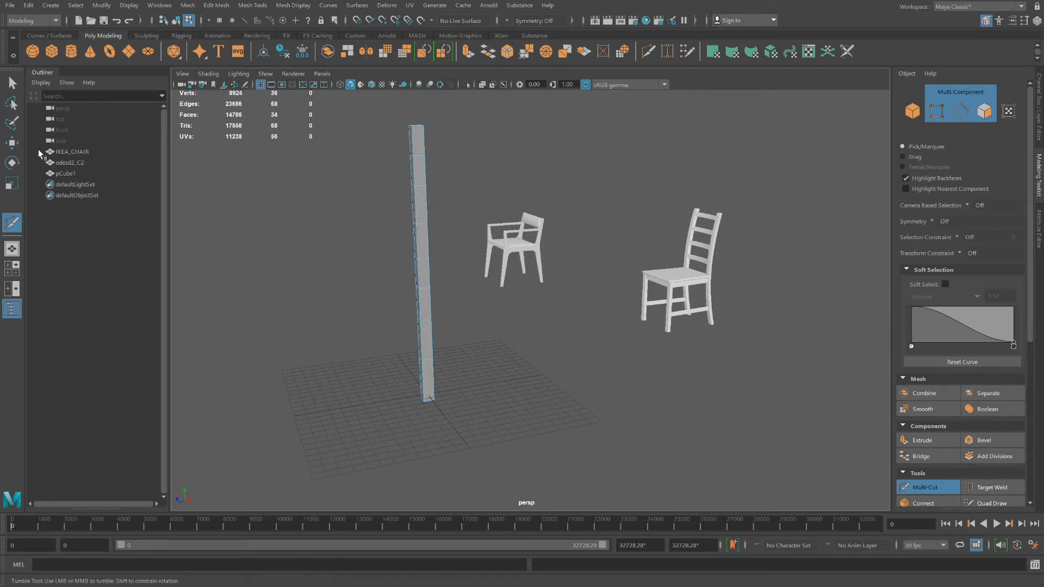
{"action": "right_click", "coordinate": [419, 258]}
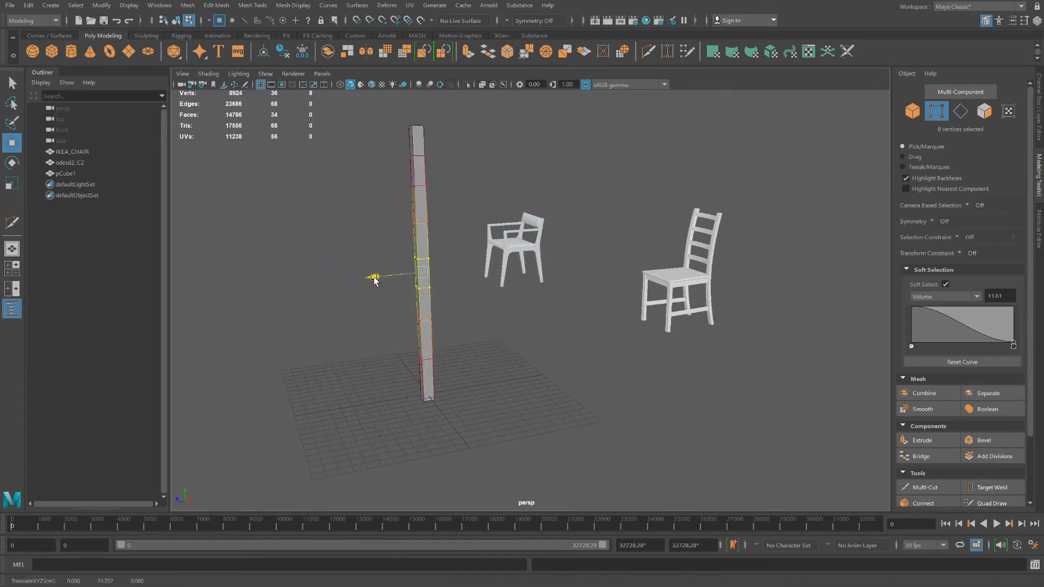
- Widen the soft-select falloff and push the middle vertices sideways to bow the post
{"action": "left_click_drag", "start_coordinate": [375, 276], "coordinate": [370, 278]}
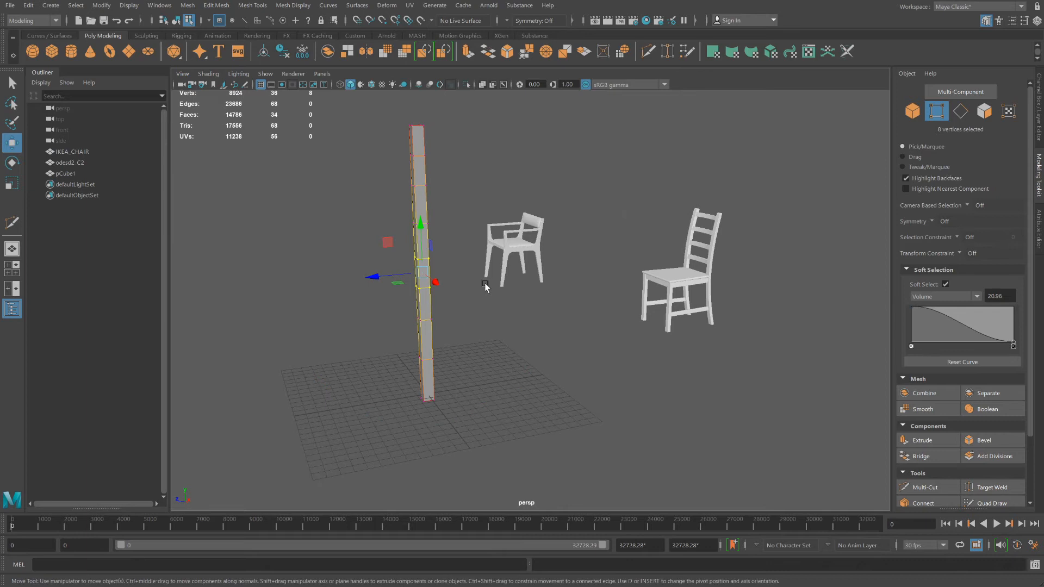
{"action": "left_click_drag", "start_coordinate": [436, 282], "coordinate": [360, 278]}
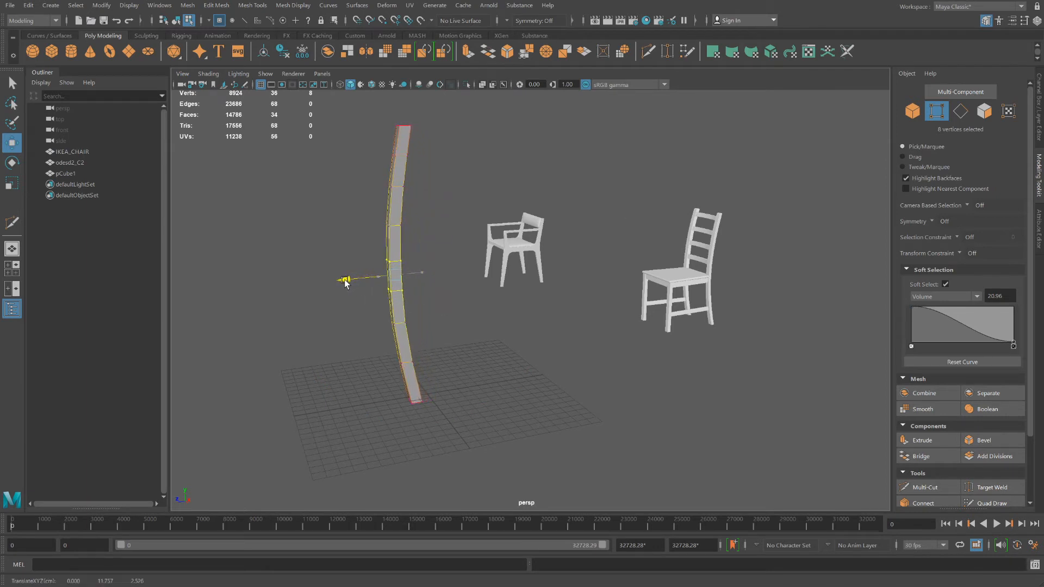
{"action": "left_click_drag", "start_coordinate": [343, 278], "coordinate": [393, 276]}
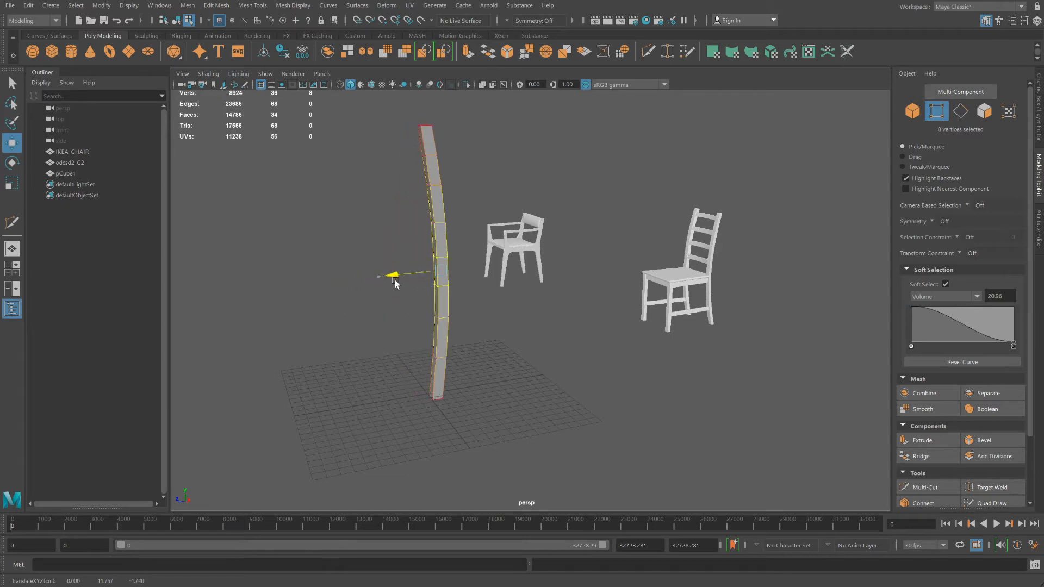
{"action": "left_click_drag", "start_coordinate": [393, 276], "coordinate": [346, 280]}
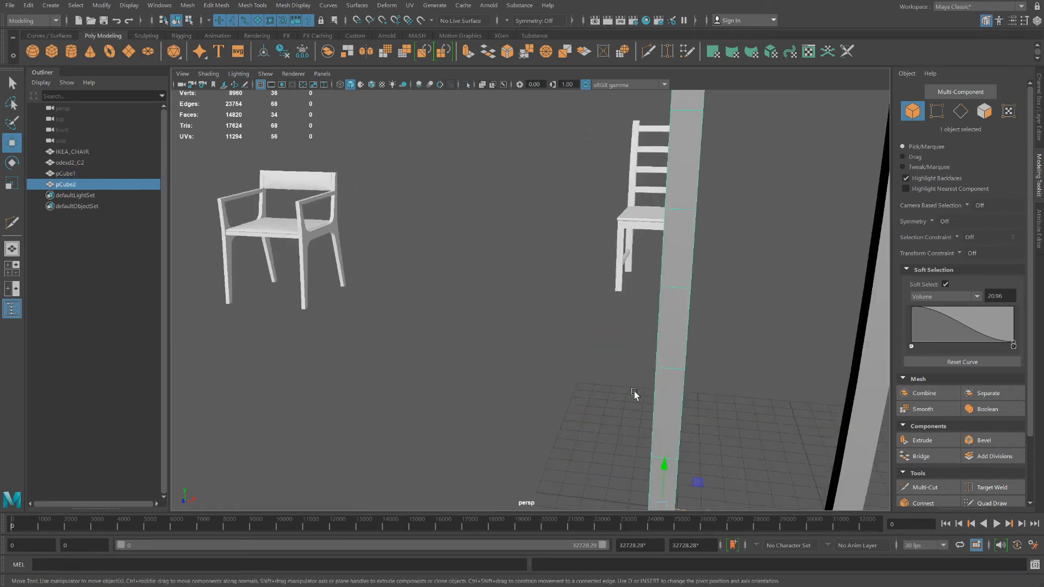
- Move the duplicate post, pCube2, sideways so it stands beside the first leg
{"action": "left_click_drag", "start_coordinate": [635, 393], "coordinate": [742, 331]}
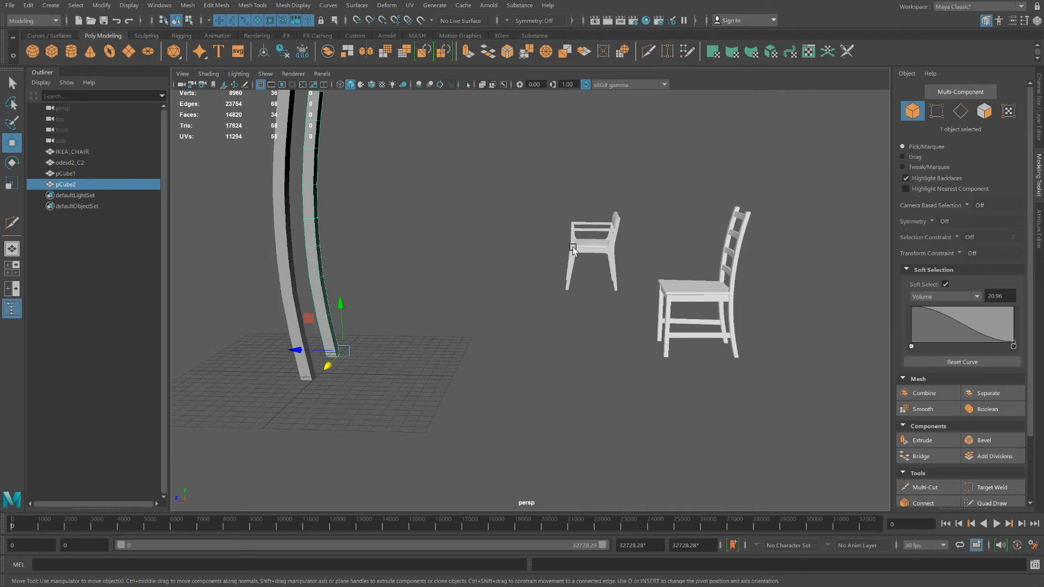
{"action": "mouse_move", "coordinate": [567, 290]}
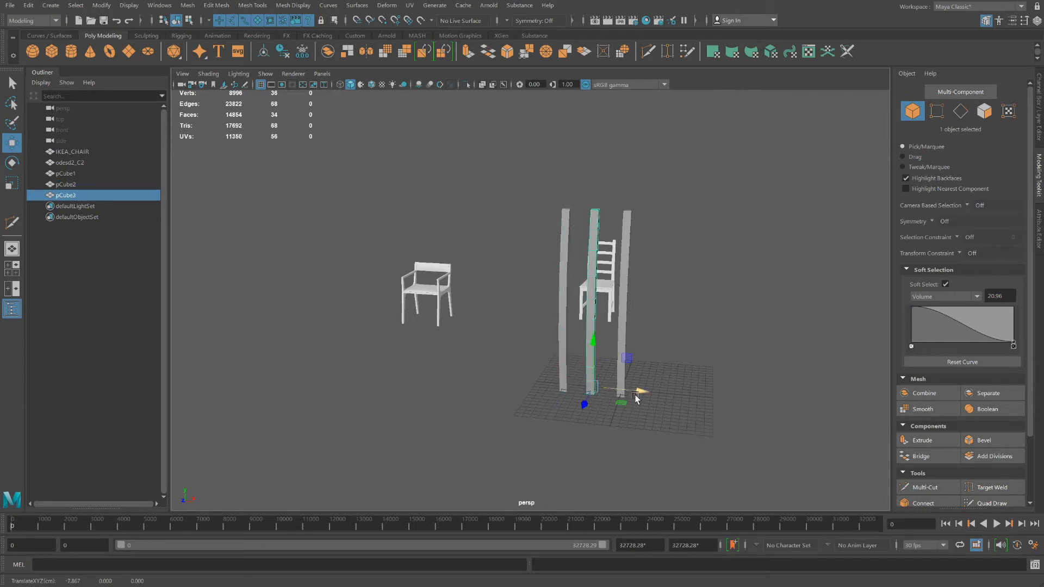
- Rotate the third copy, pCube3, over onto its side as a horizontal cross member
{"action": "left_click", "coordinate": [11, 163]}
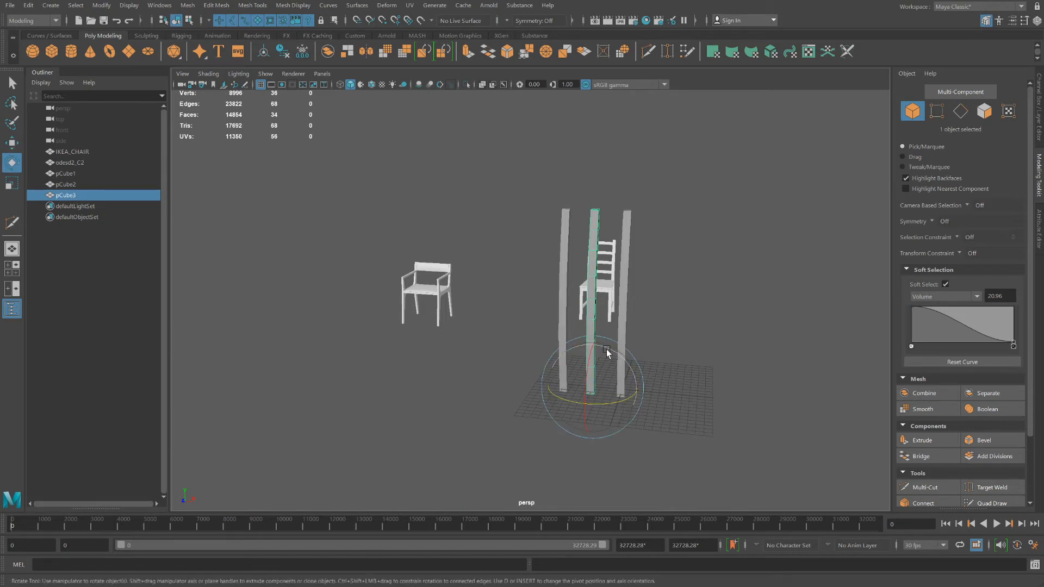
{"action": "left_click_drag", "start_coordinate": [592, 347], "coordinate": [629, 370]}
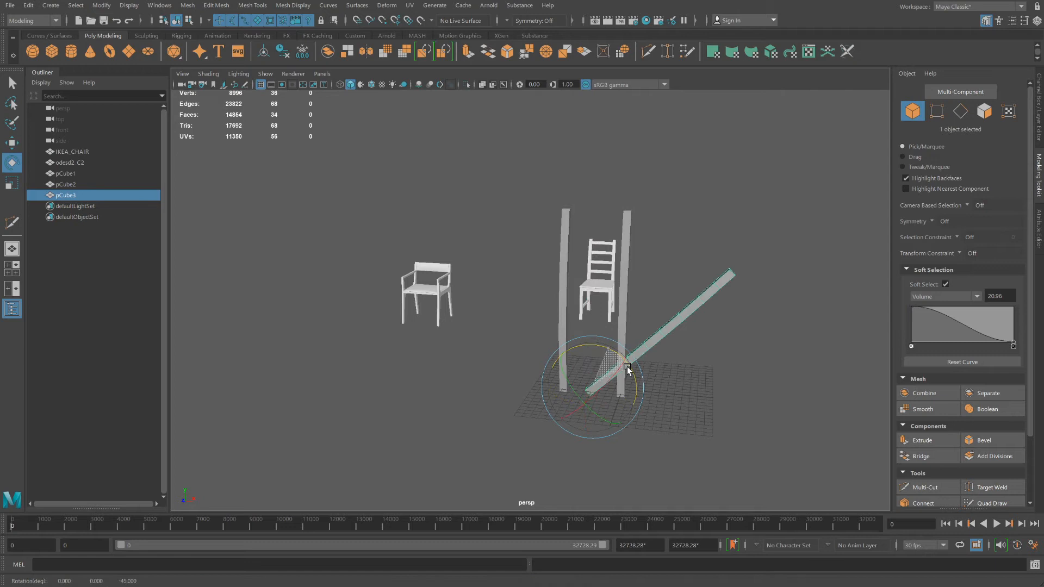
{"action": "left_click_drag", "start_coordinate": [626, 370], "coordinate": [670, 366]}
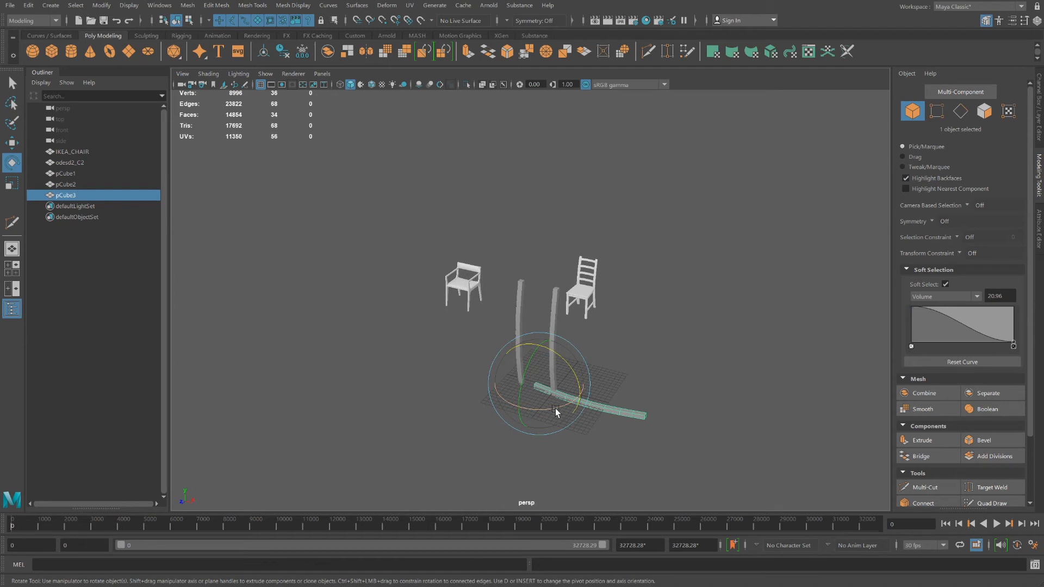
{"action": "left_click_drag", "start_coordinate": [555, 412], "coordinate": [456, 399]}
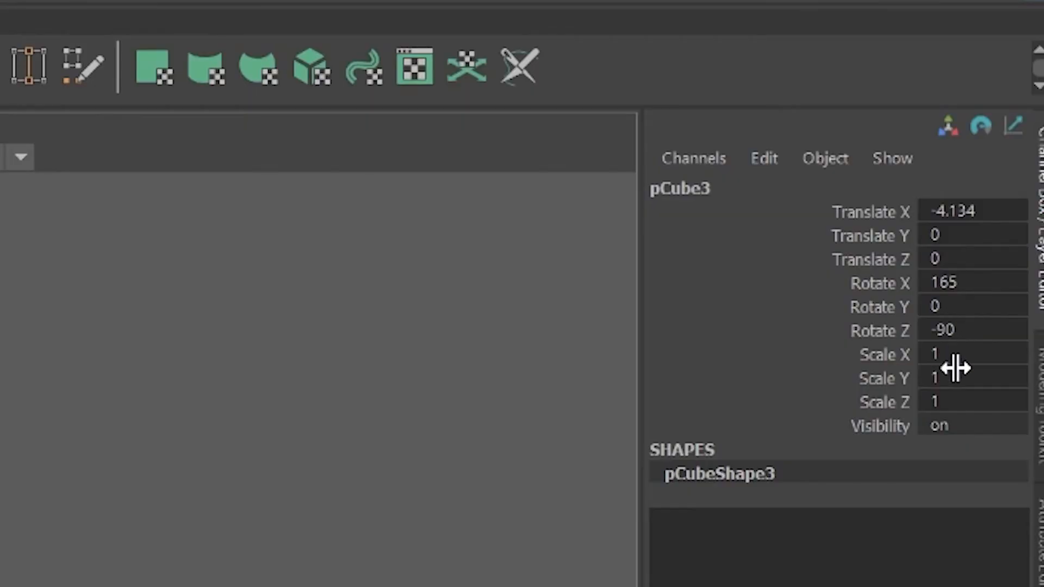
{"action": "mouse_move", "coordinate": [969, 331]}
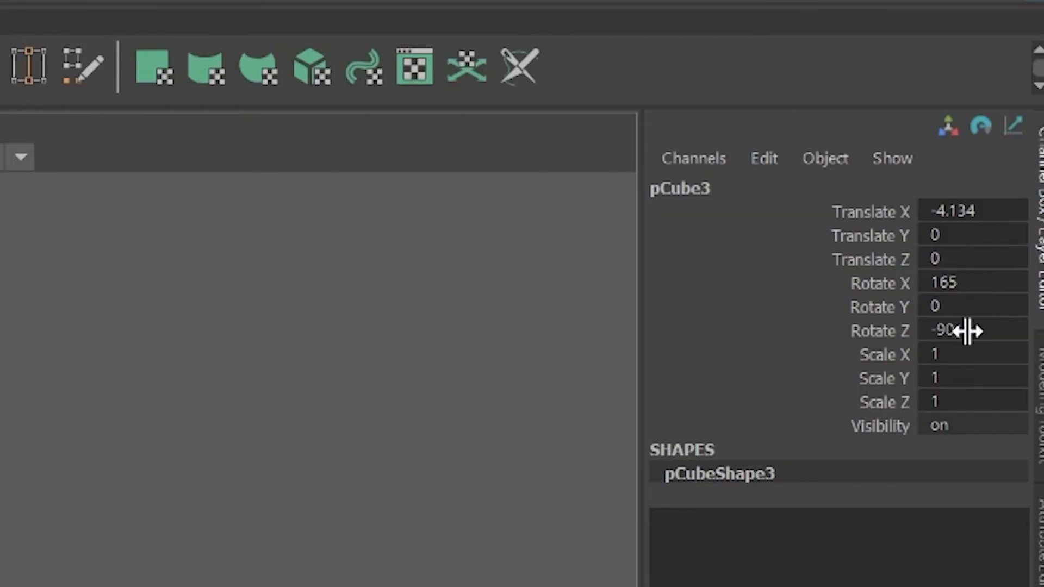
- Enter exact Channel Box rotation values for pCube3, with Rotate Z at -90
{"action": "left_click", "coordinate": [969, 282]}
{"action": "type", "text": "180"}
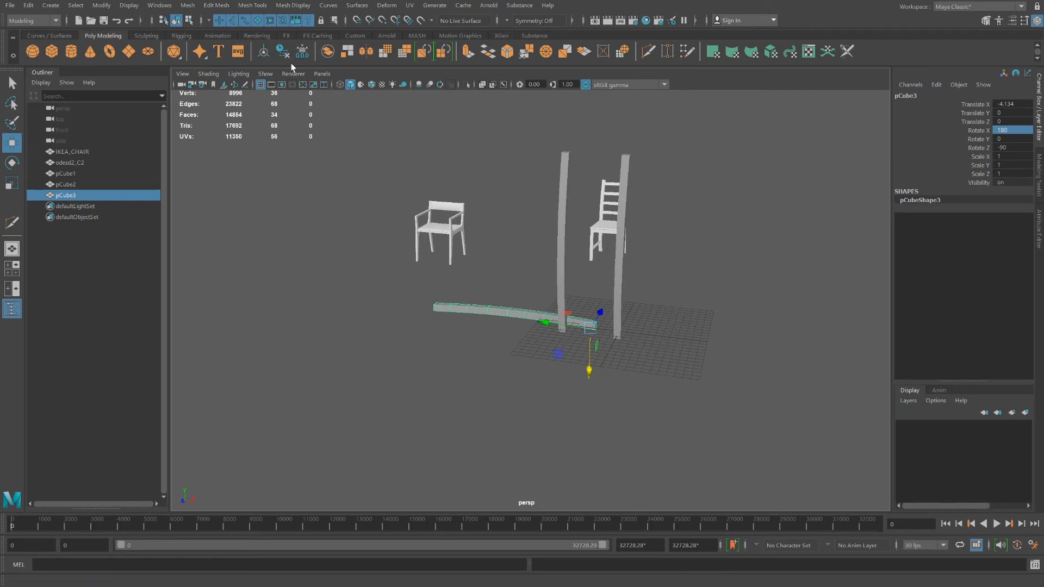
- Center pCube3's pivot on its own geometry
{"action": "left_click", "coordinate": [264, 51]}
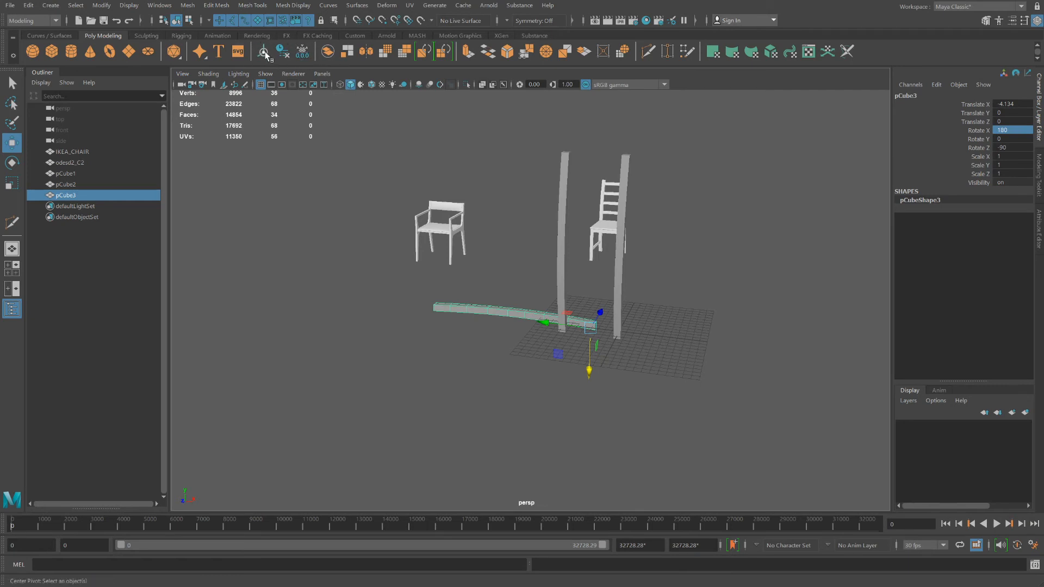
{"action": "mouse_move", "coordinate": [264, 52]}
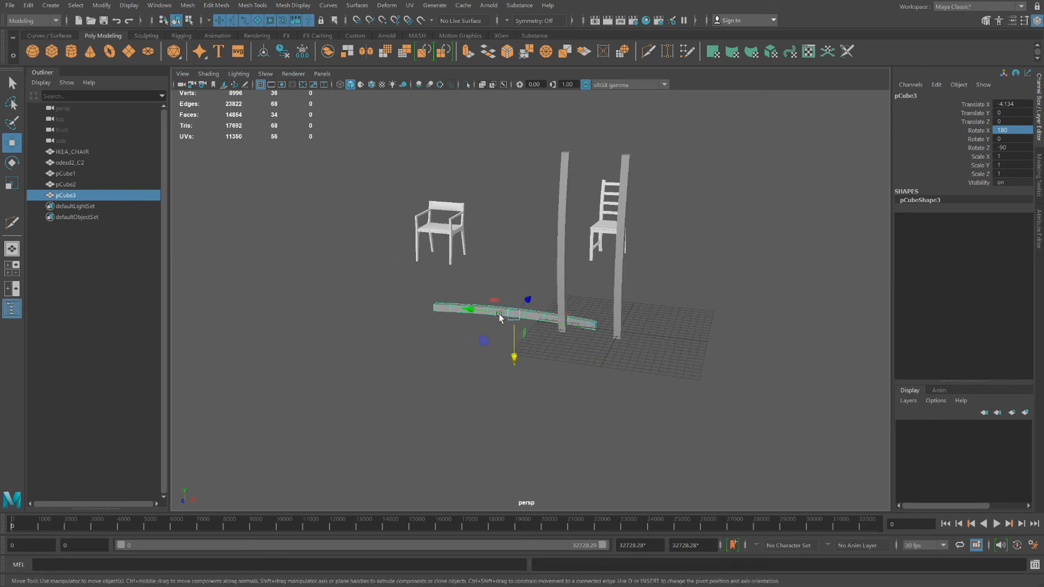
{"action": "mouse_move", "coordinate": [459, 250]}
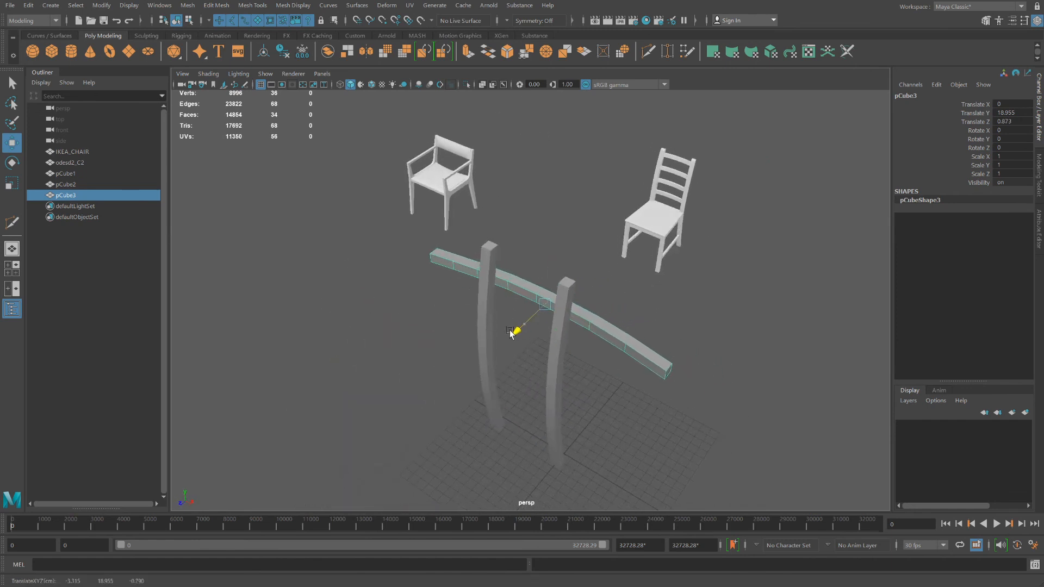
- Slide pCube3 across both legs and scale it down uniformly to 0.946
{"action": "left_click_drag", "start_coordinate": [516, 331], "coordinate": [479, 364]}
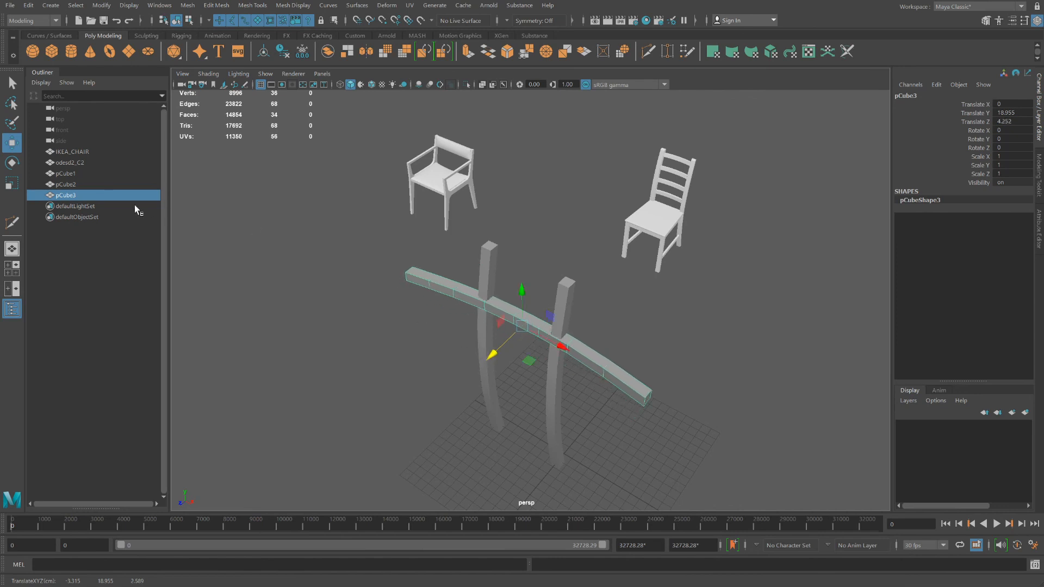
{"action": "left_click_drag", "start_coordinate": [522, 326], "coordinate": [513, 332]}
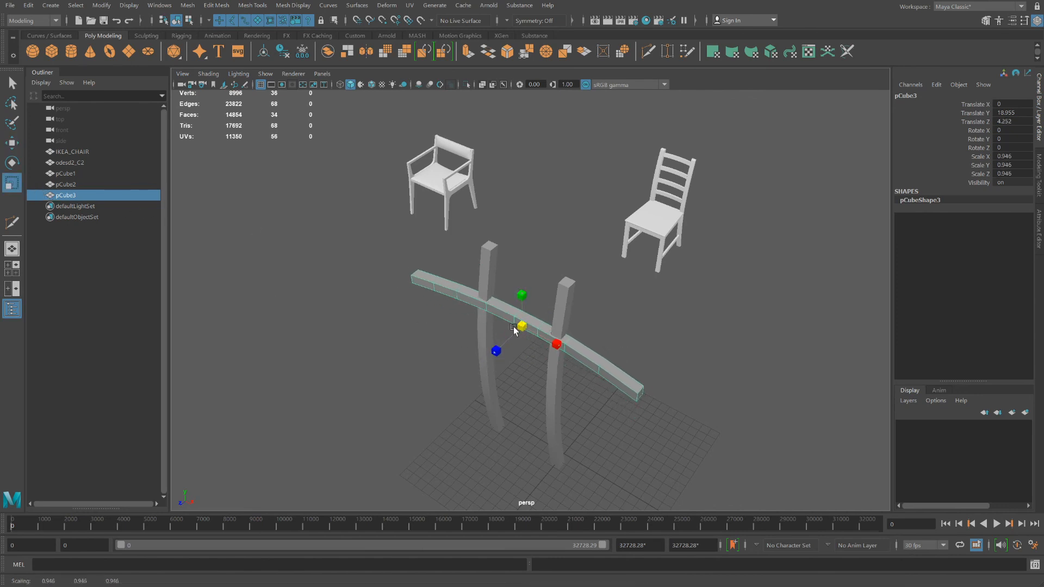